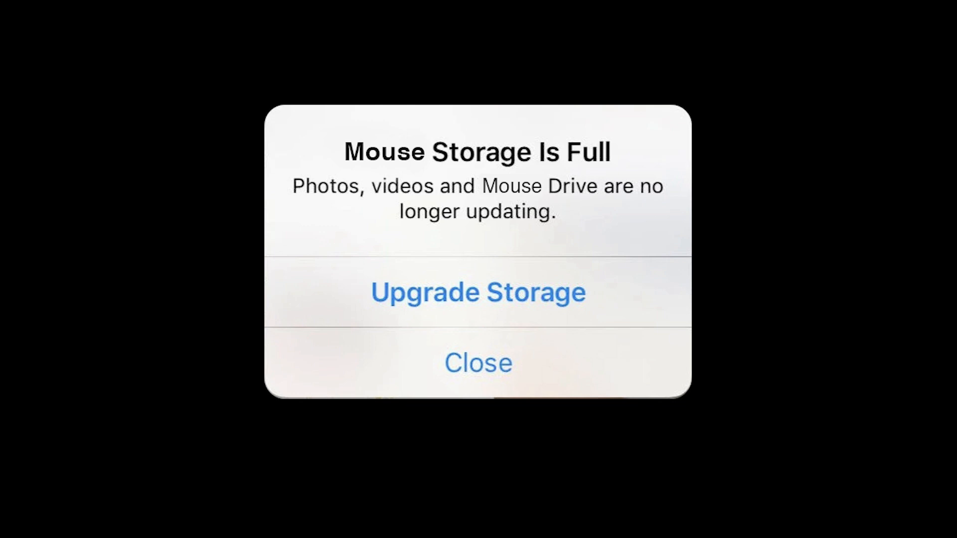
{"action": "left_click", "coordinate": [478, 363]}
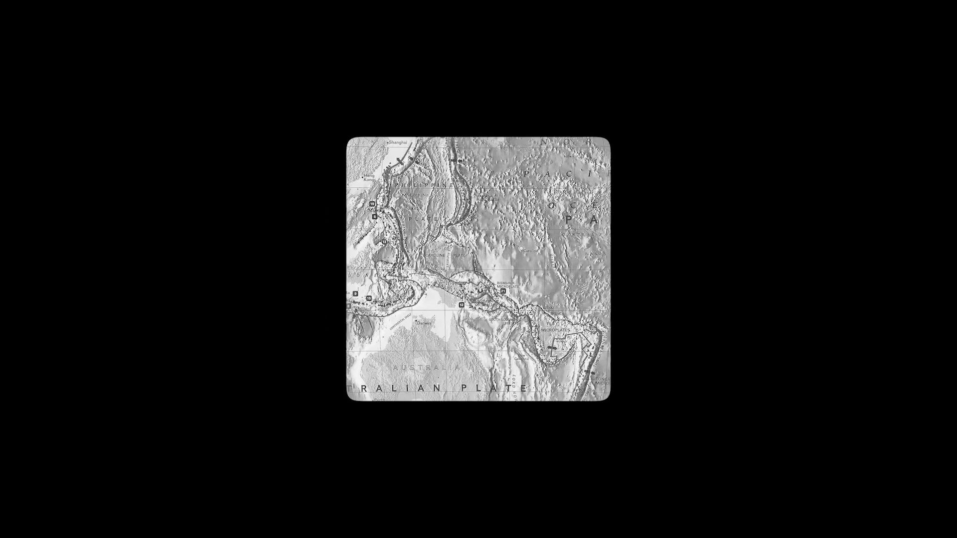